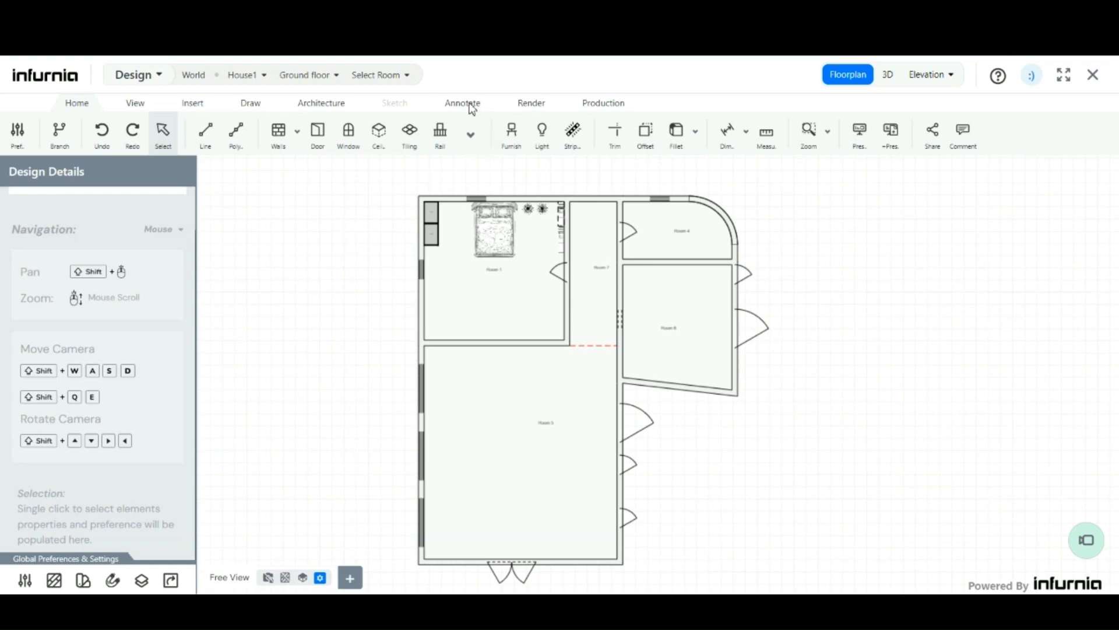
- Switch to the Annotate ribbon and zoom in on Rooms 4, 6 and 7
click(463, 103)
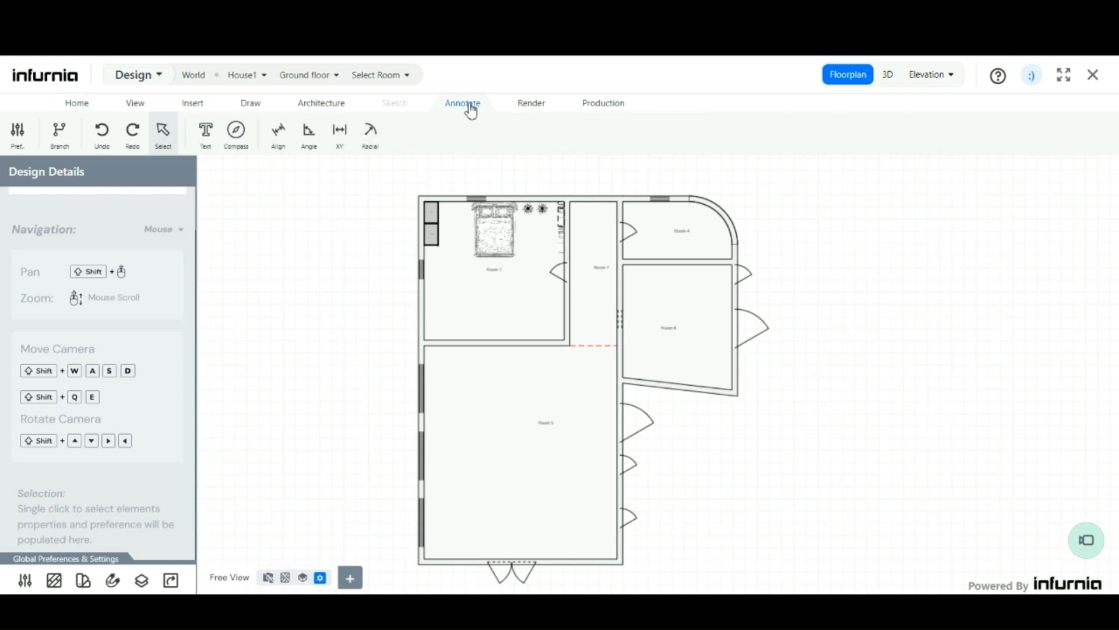
click(463, 103)
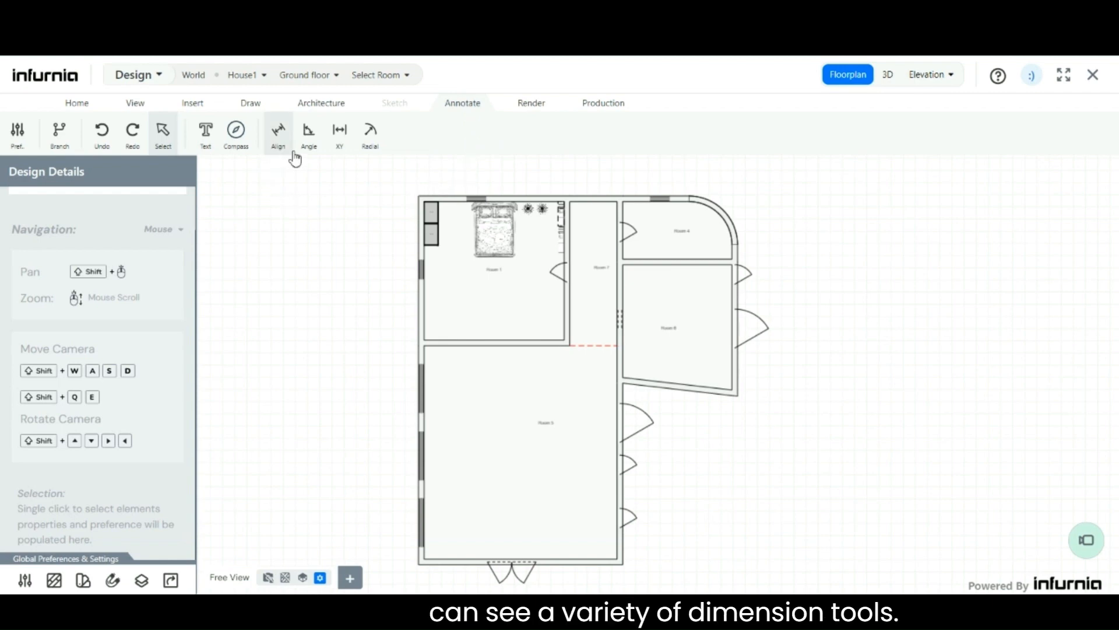
mouse_move(370, 134)
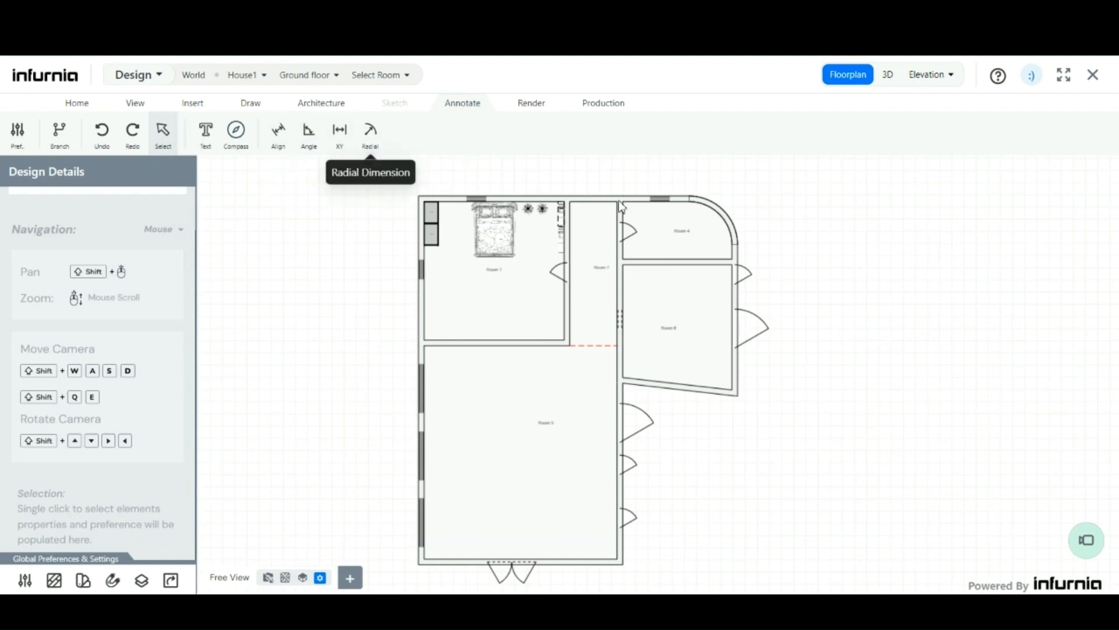
scroll(up, 3)
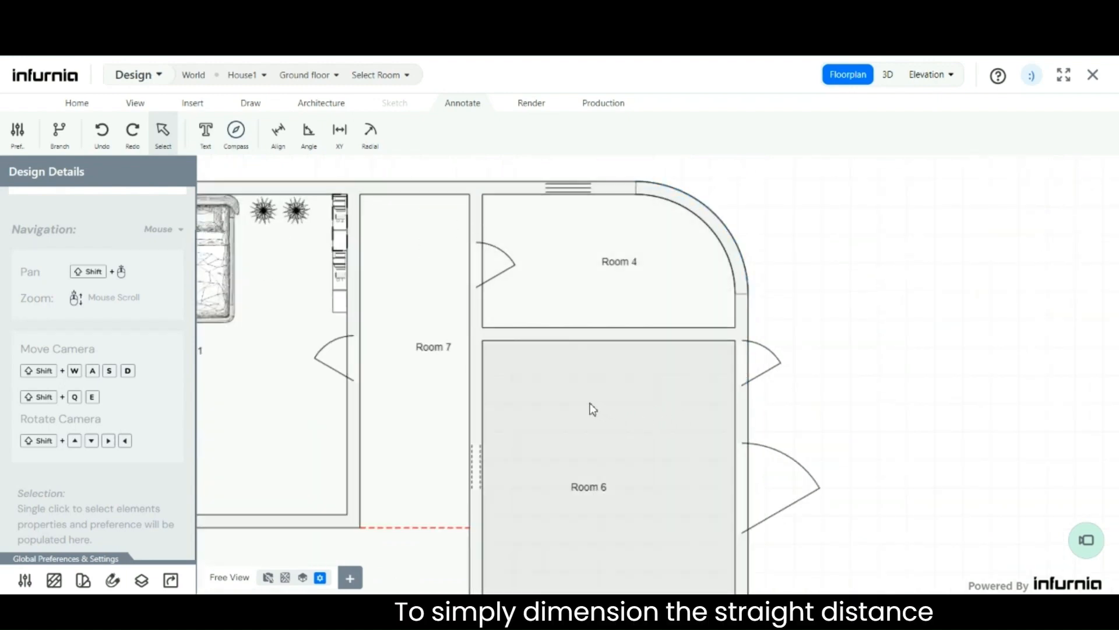
mouse_move(582, 405)
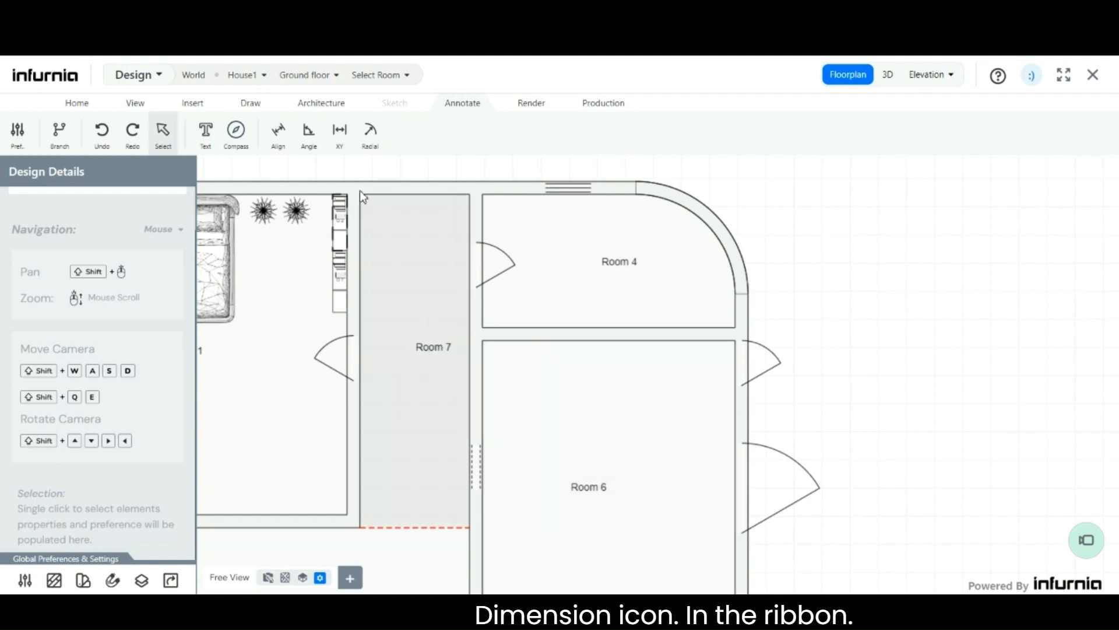
mouse_move(339, 132)
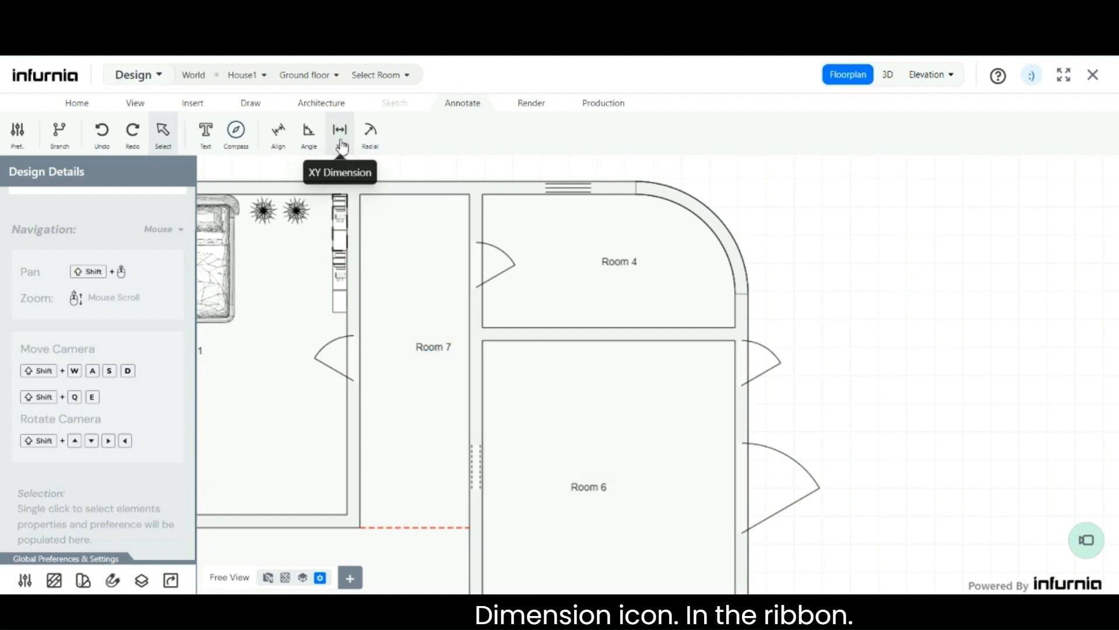
- With XY Dimension, pick the wall corner by Room 7 and the right-hand wall end
click(340, 131)
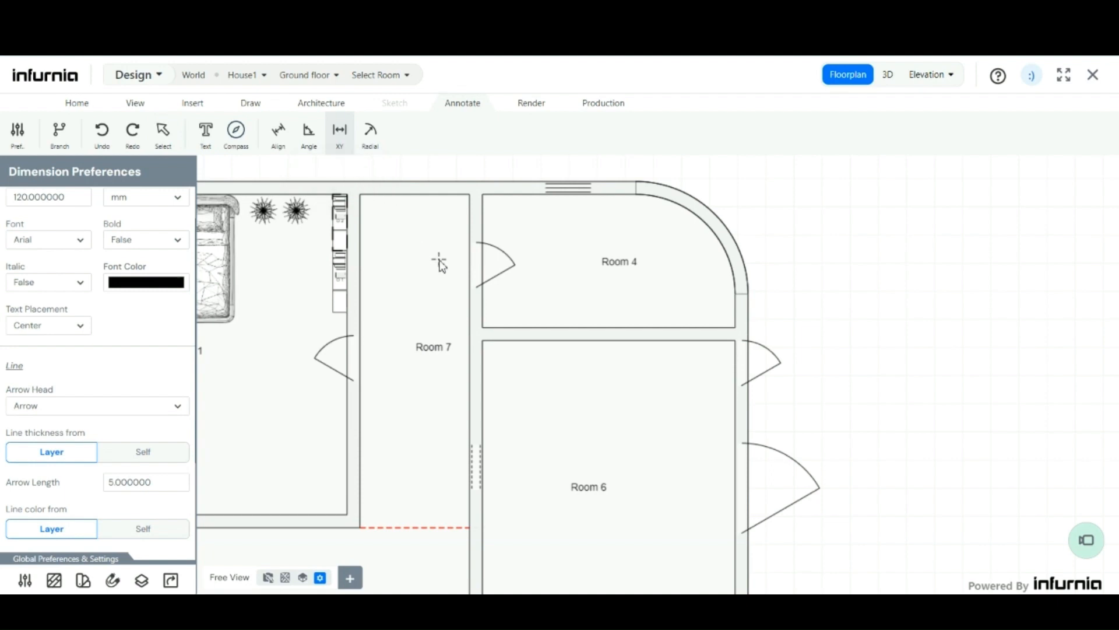
mouse_move(431, 289)
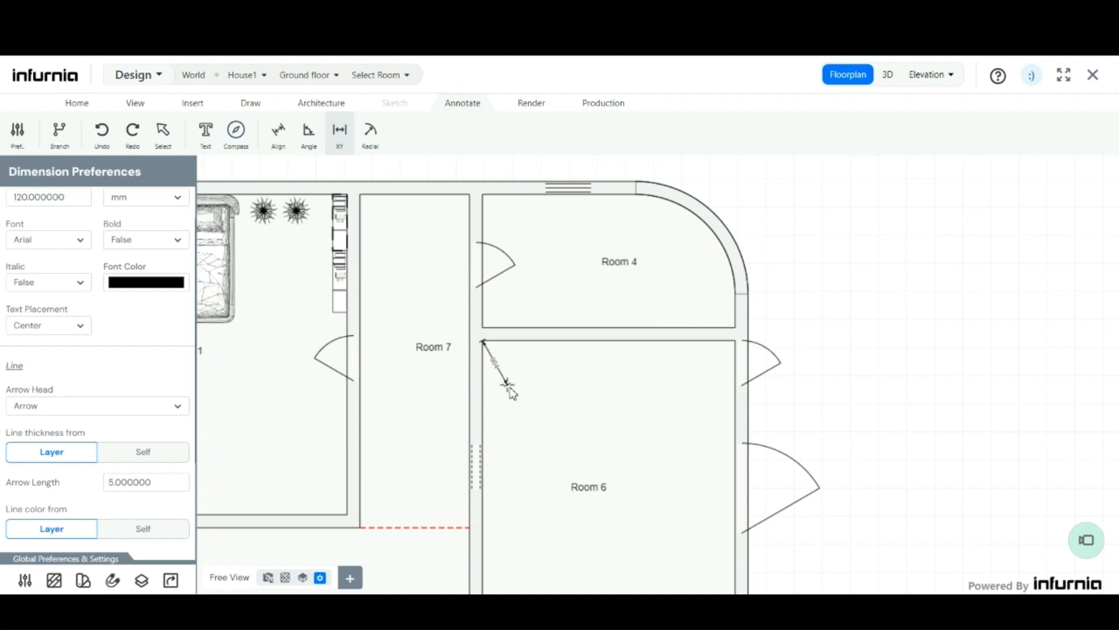
mouse_move(535, 360)
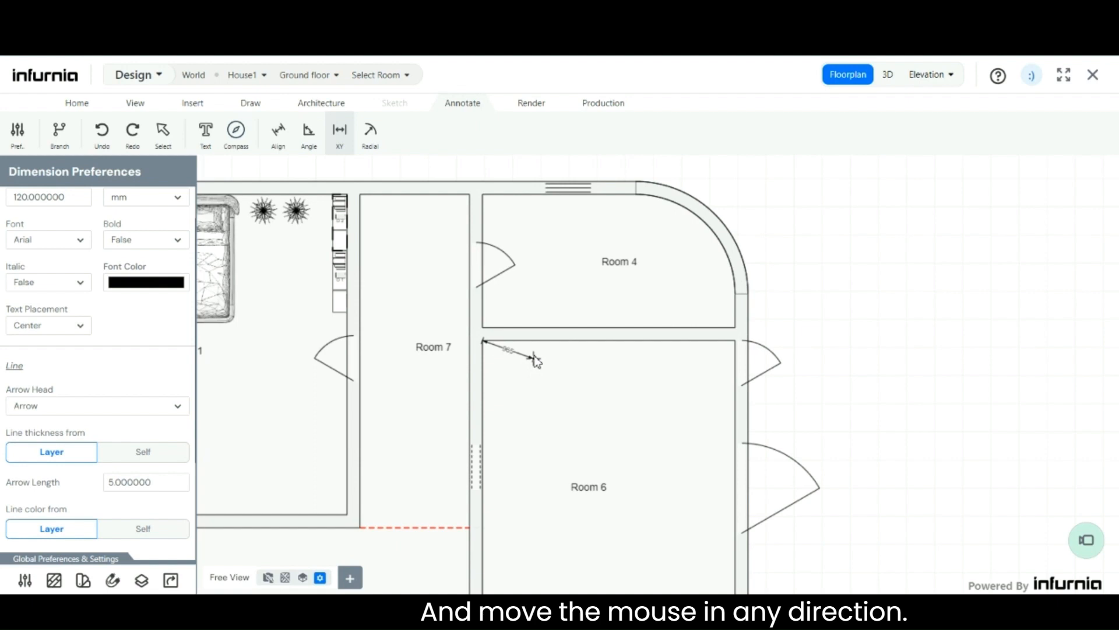
mouse_move(553, 292)
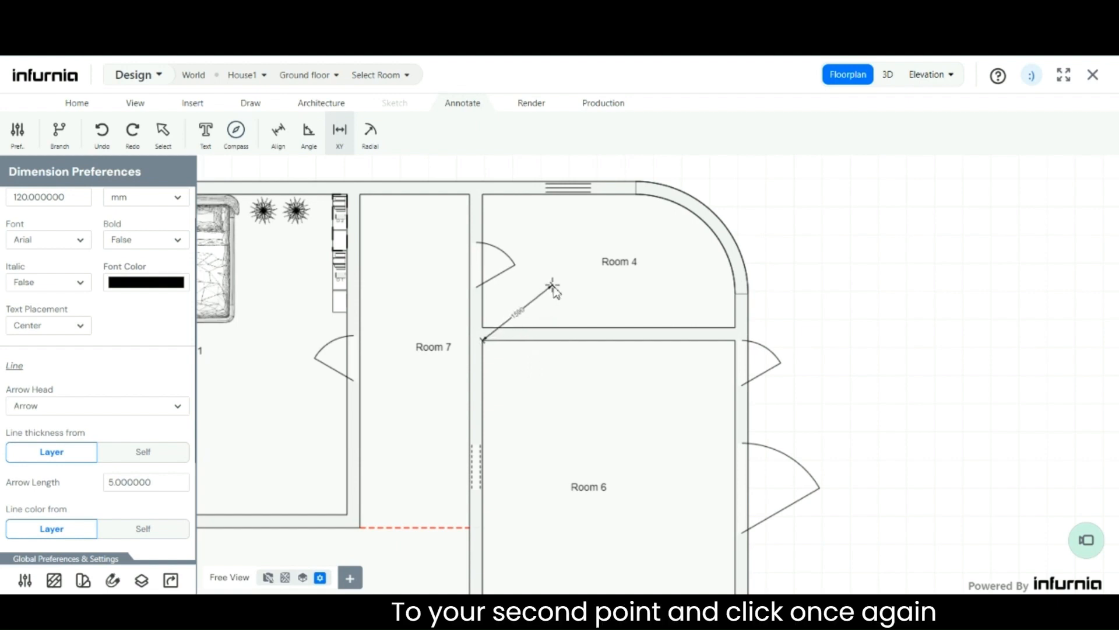
click(660, 354)
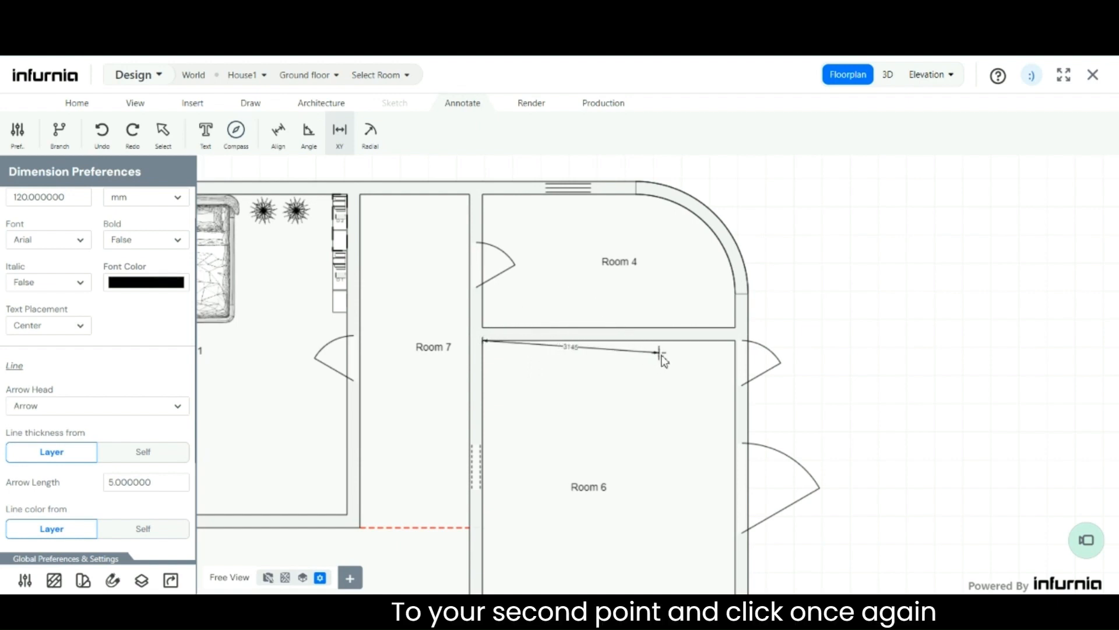
click(736, 347)
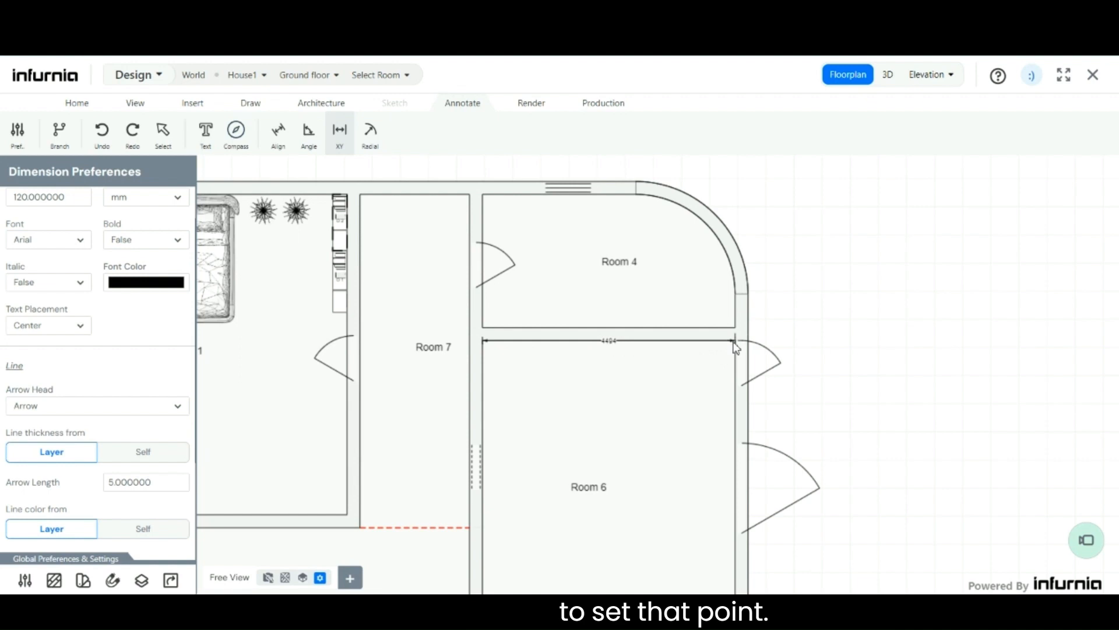
click(736, 347)
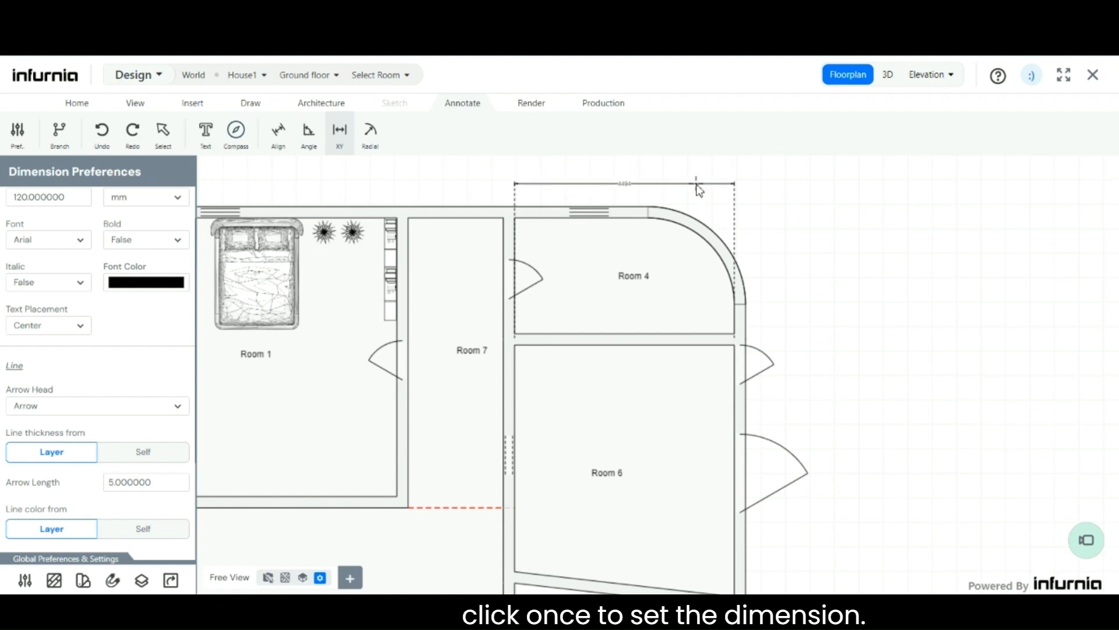
- Place the dimension line offset just above Room 4's top wall
click(699, 185)
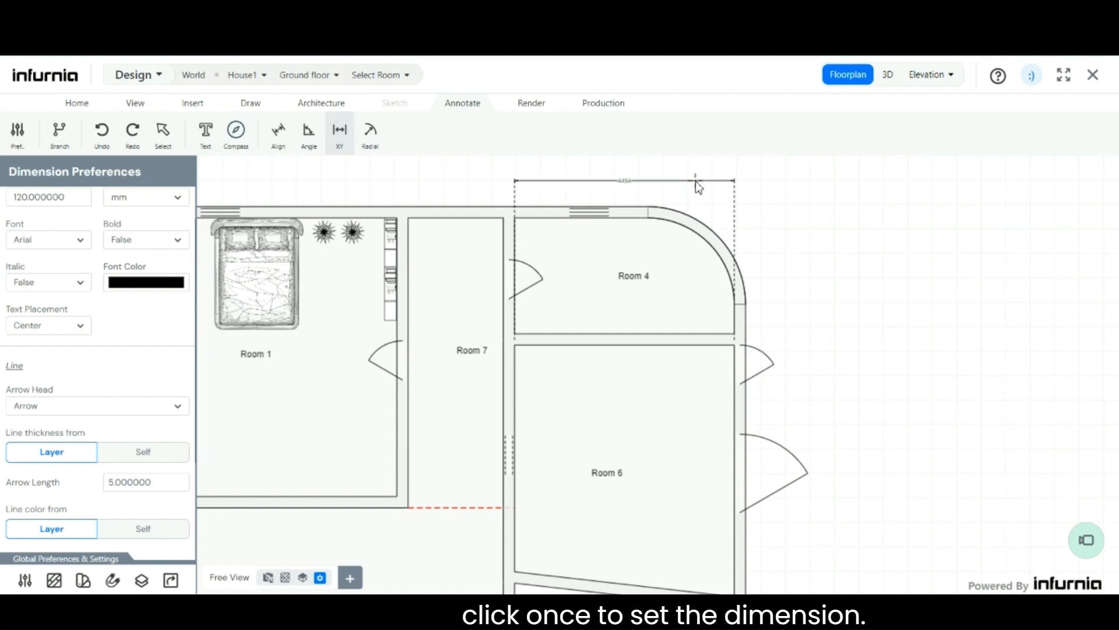